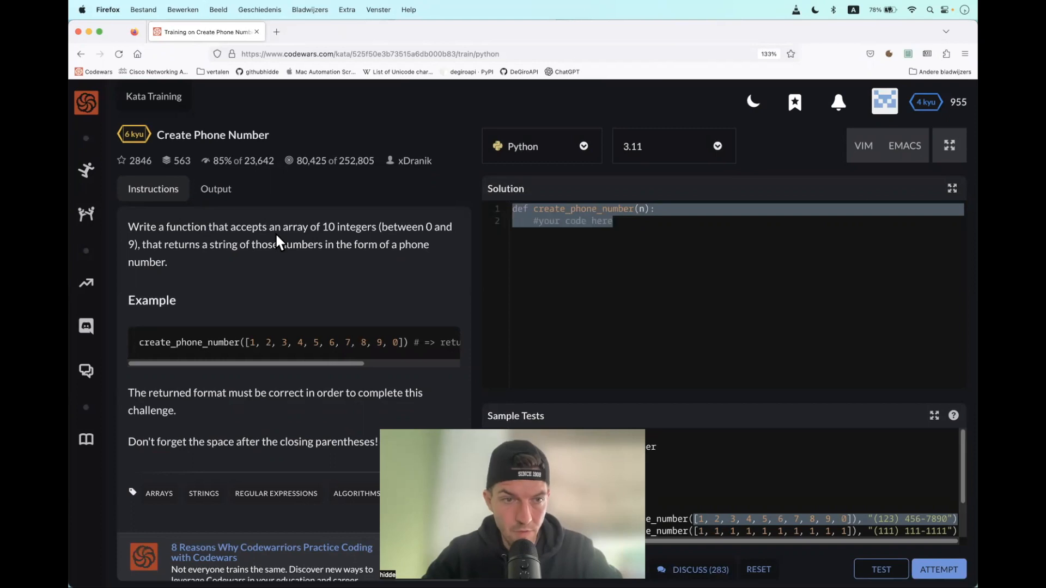
mouse_move(314, 270)
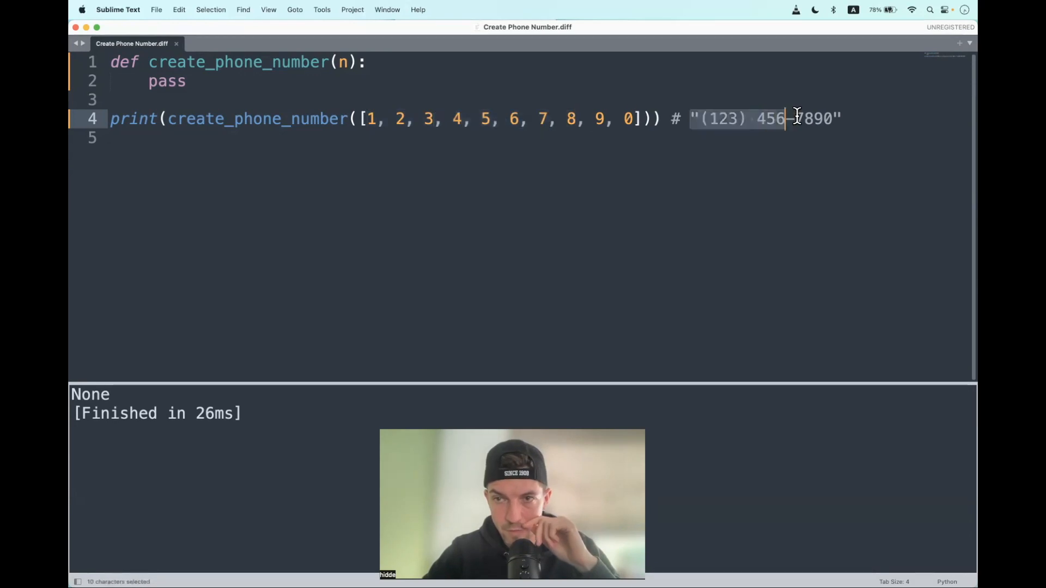
Replace the pass placeholder with print(n[2]) so the run outputs 3.
left_click(843, 119)
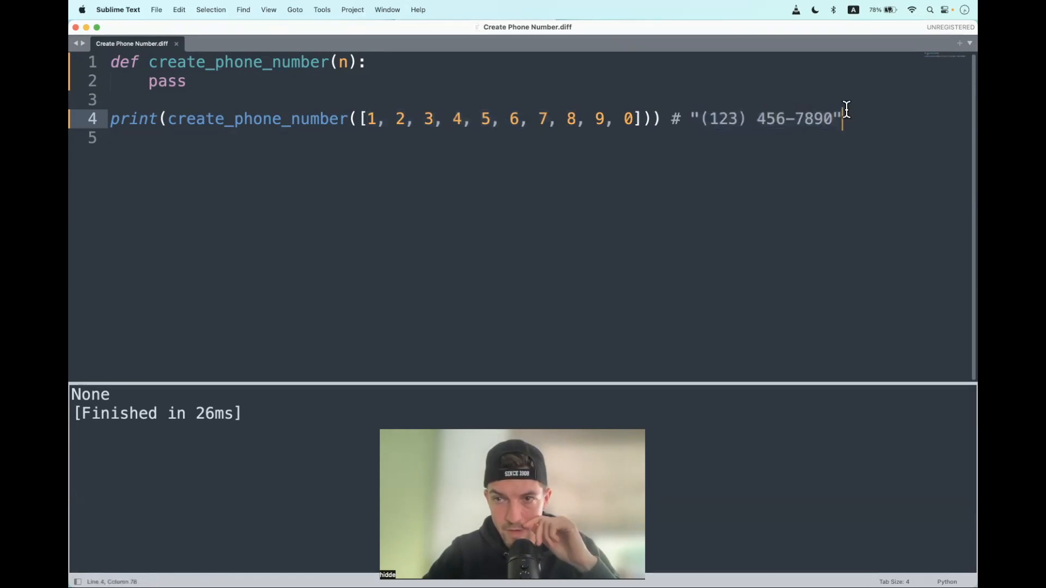
mouse_move(531, 110)
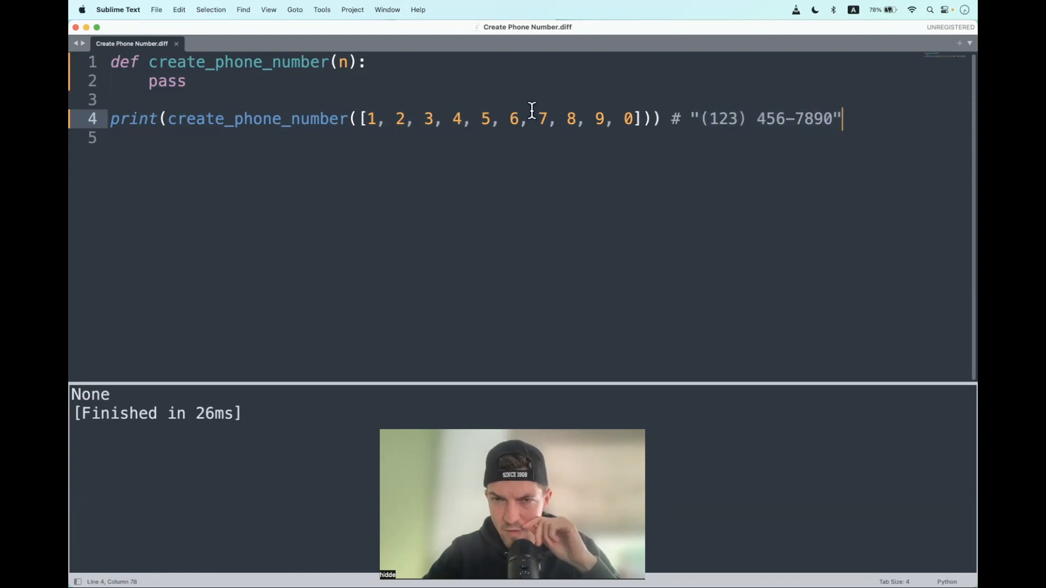
mouse_move(727, 118)
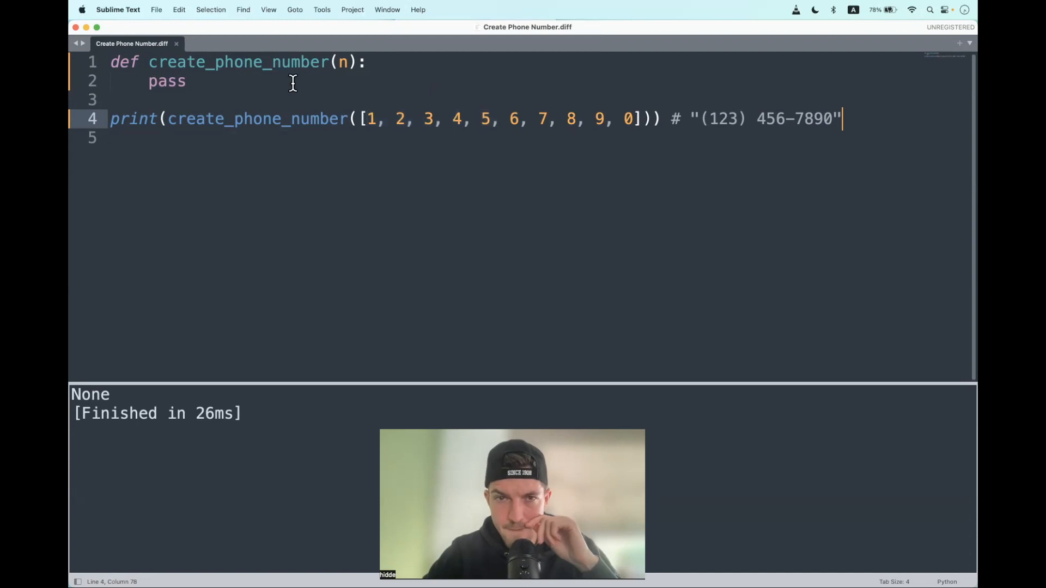
mouse_move(421, 113)
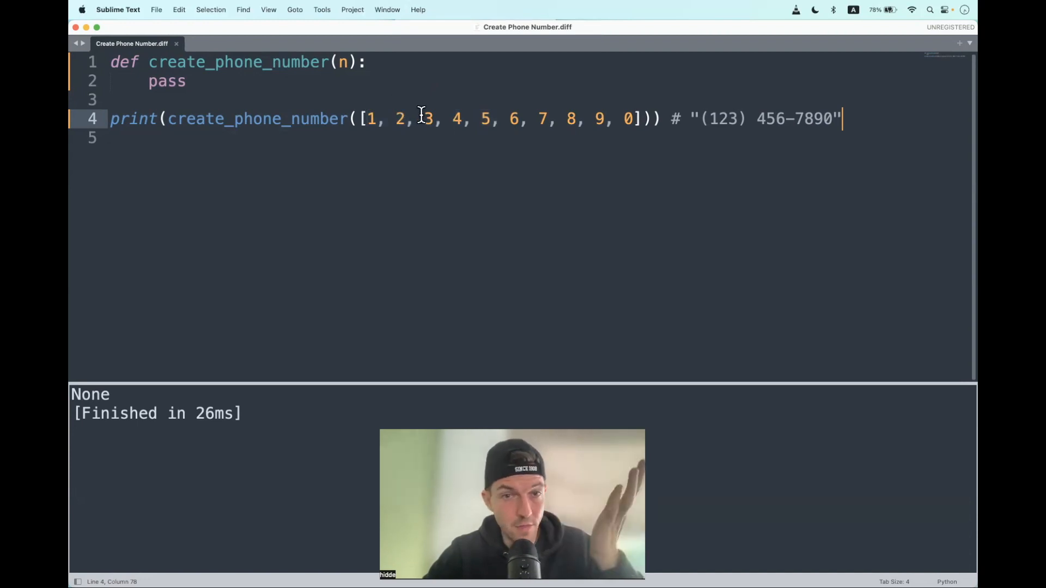
double_click(167, 81)
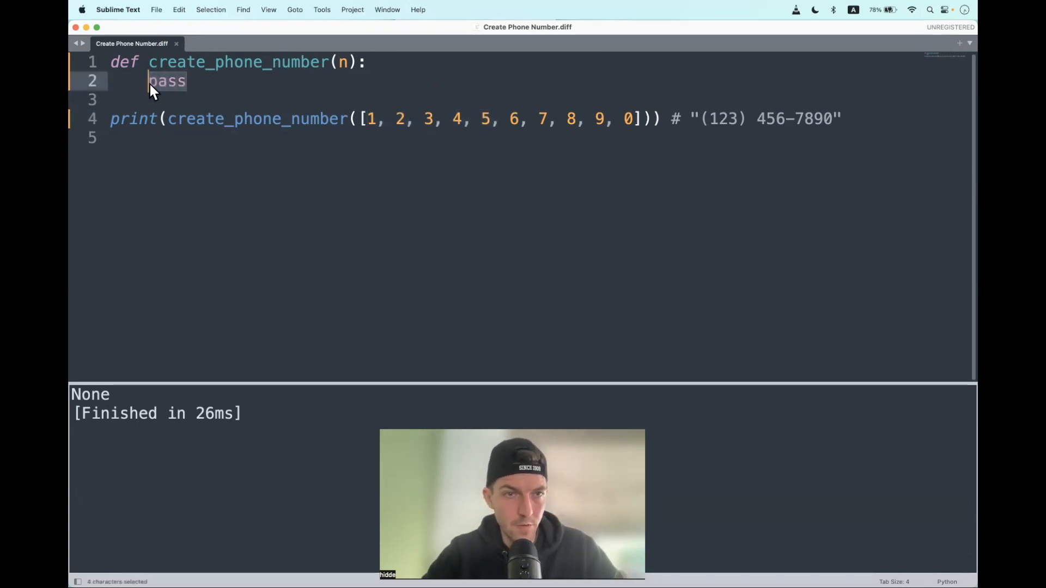
type("print()")
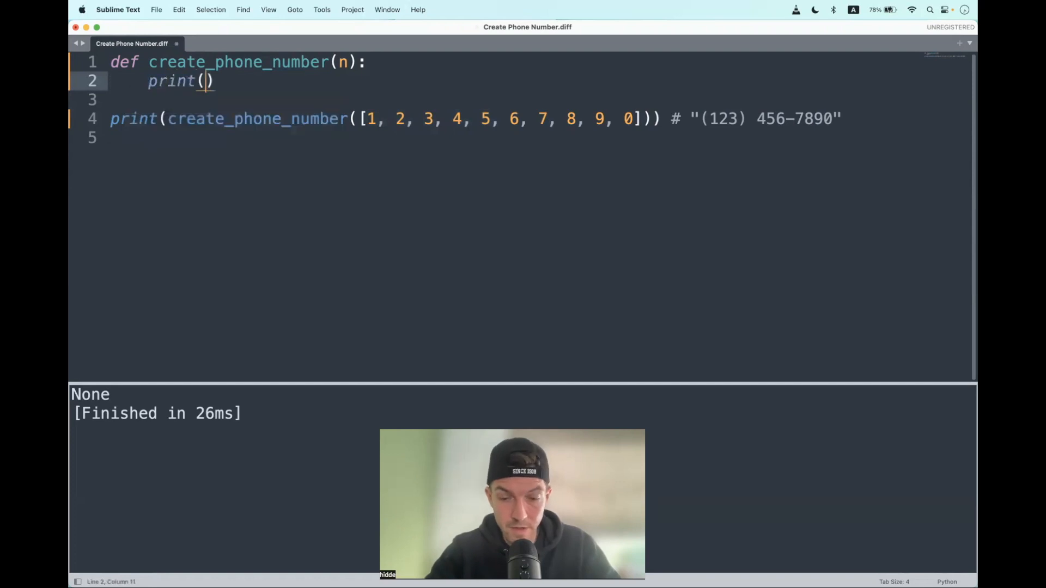
type("n")
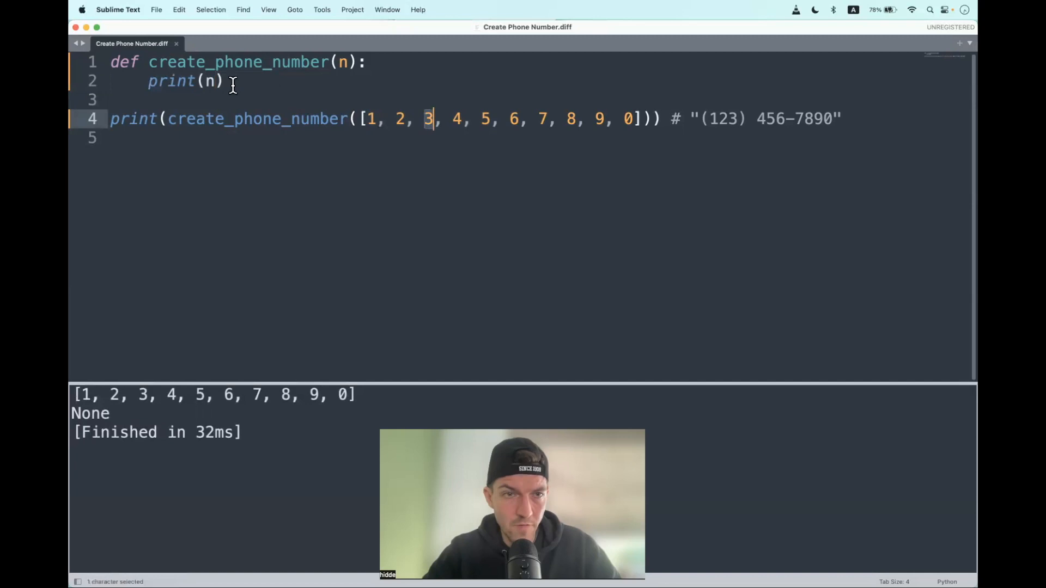
type("[2]")
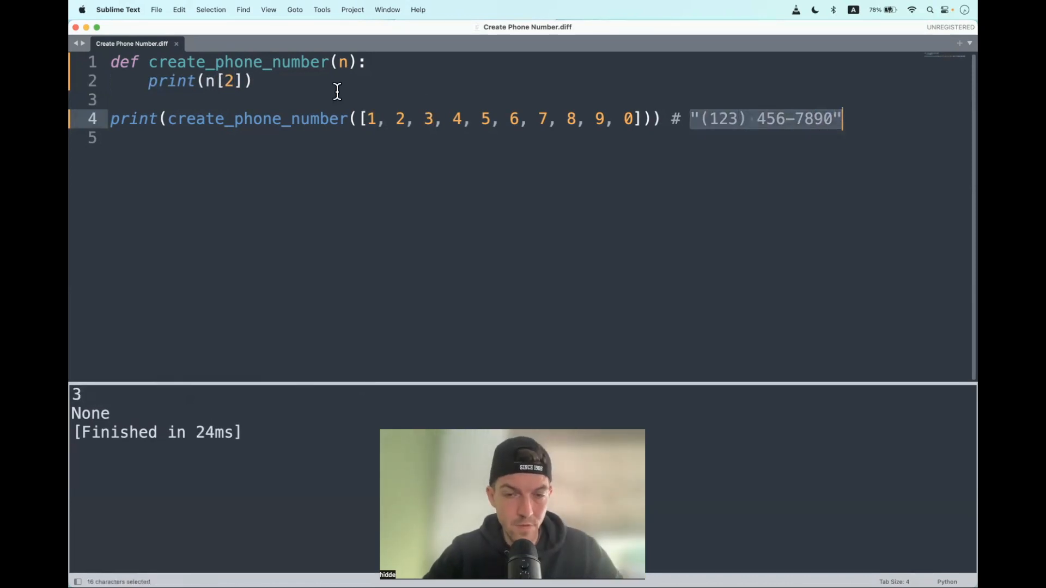
type("ret")
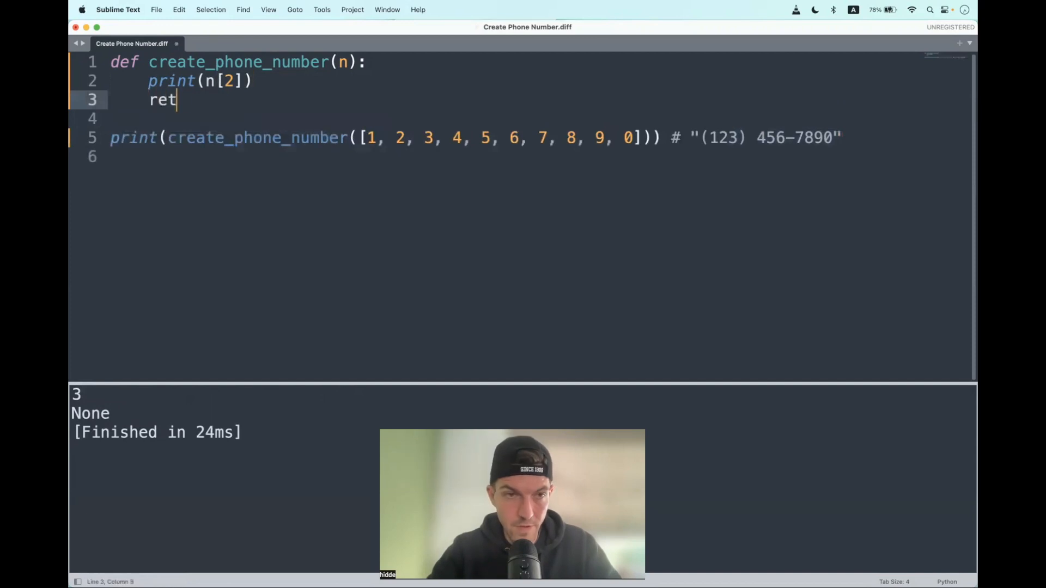
type("urn \"(123) 456-7890\"")
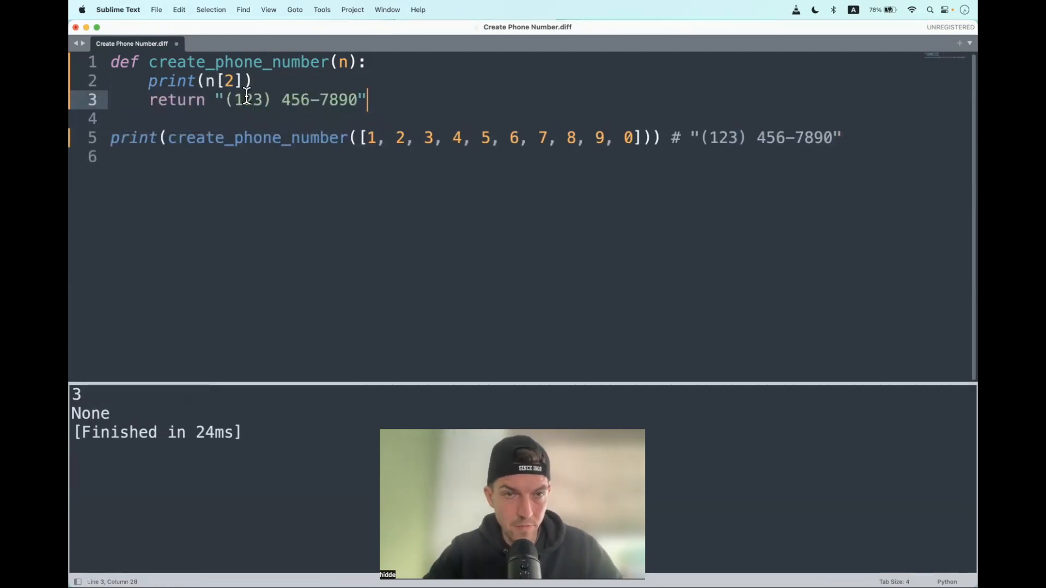
double_click(229, 81)
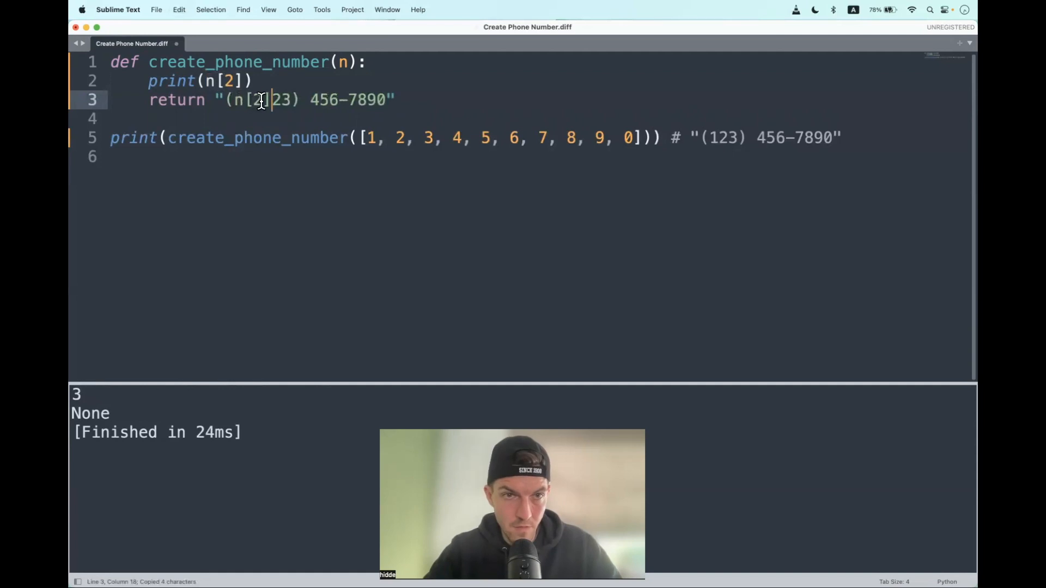
type("0")
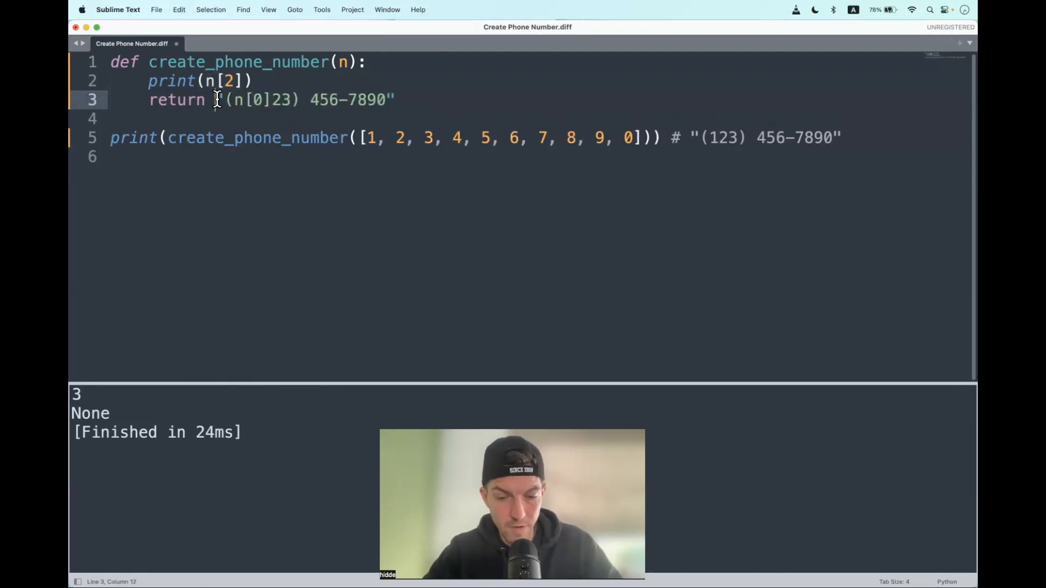
Turn the return into an f-string of {n[0]} through {n[9]} in (xxx) xxx-xxxx layout.
type("f\"")
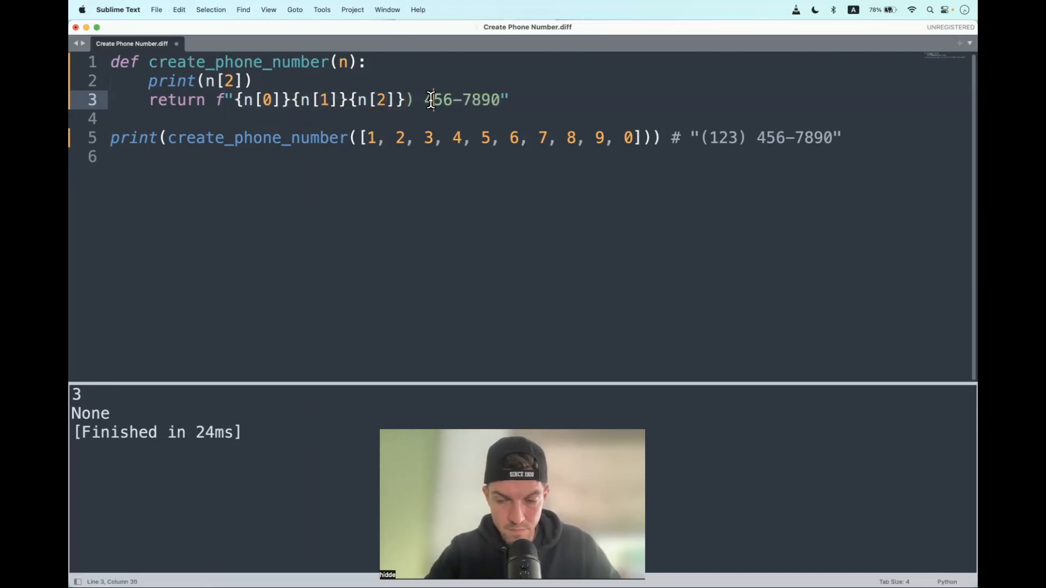
type("{n[3]}{n[4]}{n[5")
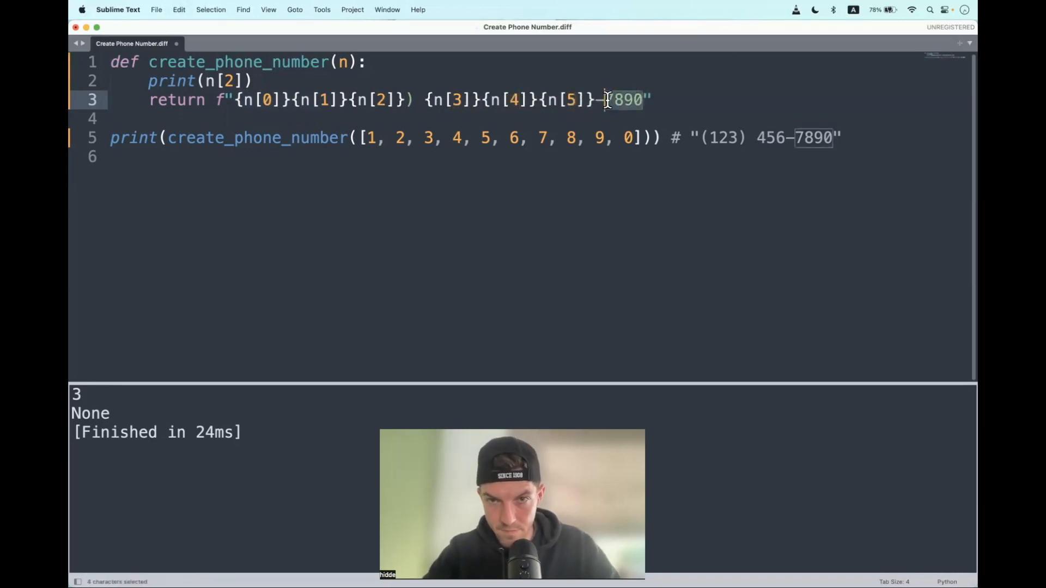
type("{n[0]}{n[0]}{n[0]}{n[0]}")
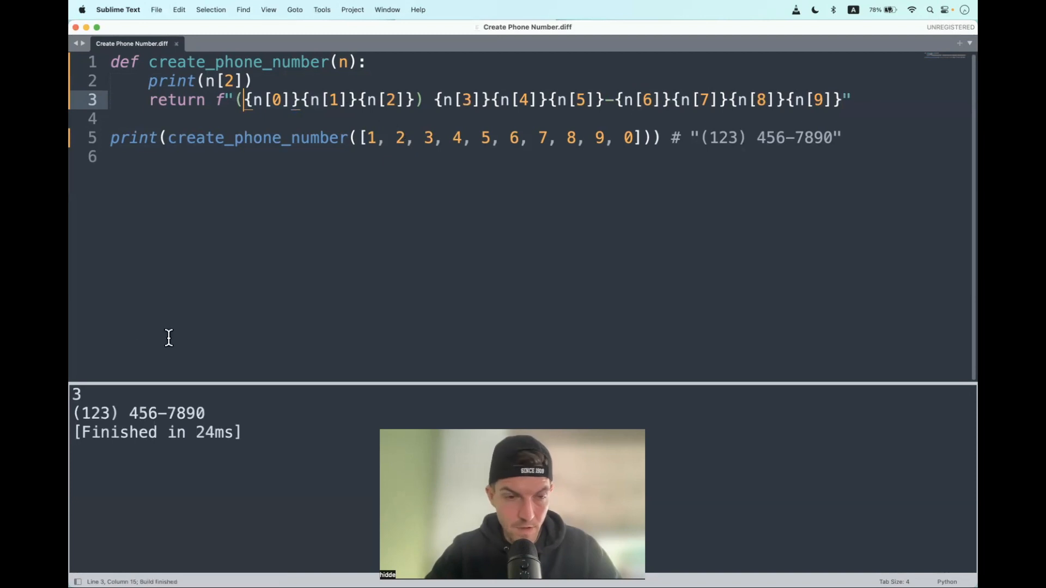
mouse_move(207, 412)
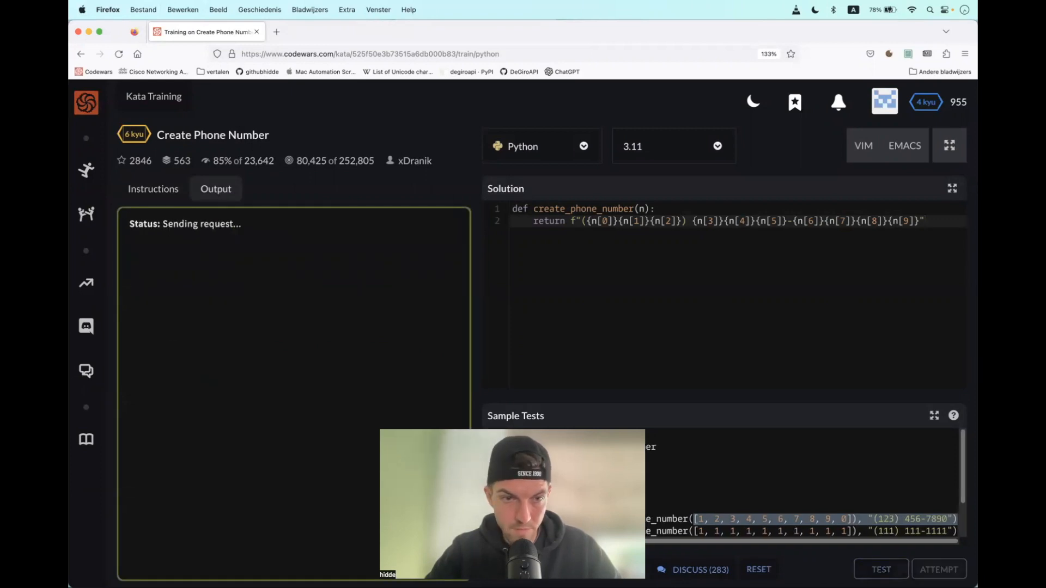
Submit the passing solution and continue to the kata's Python solutions page.
left_click(938, 569)
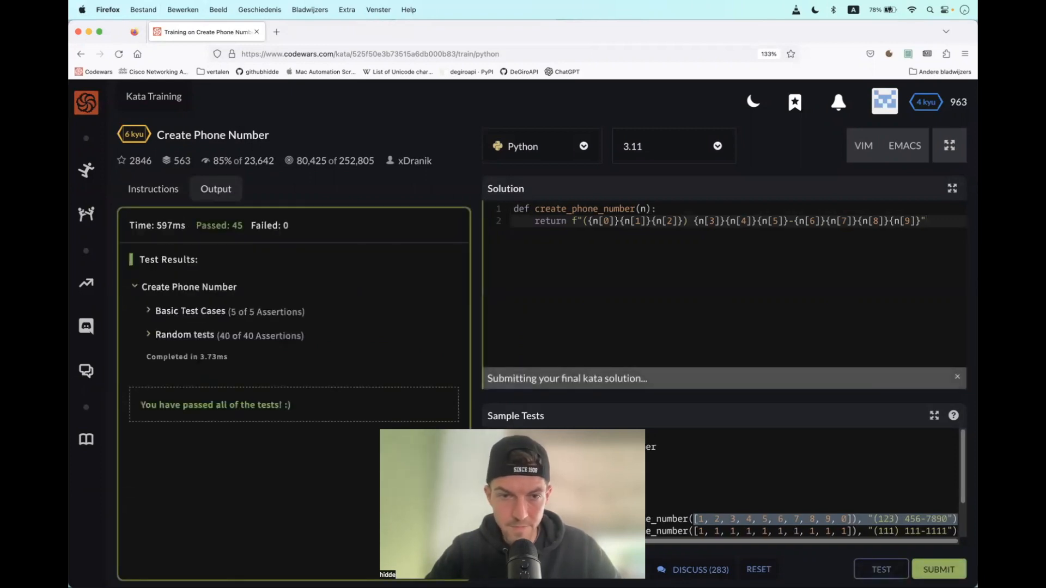
left_click(938, 569)
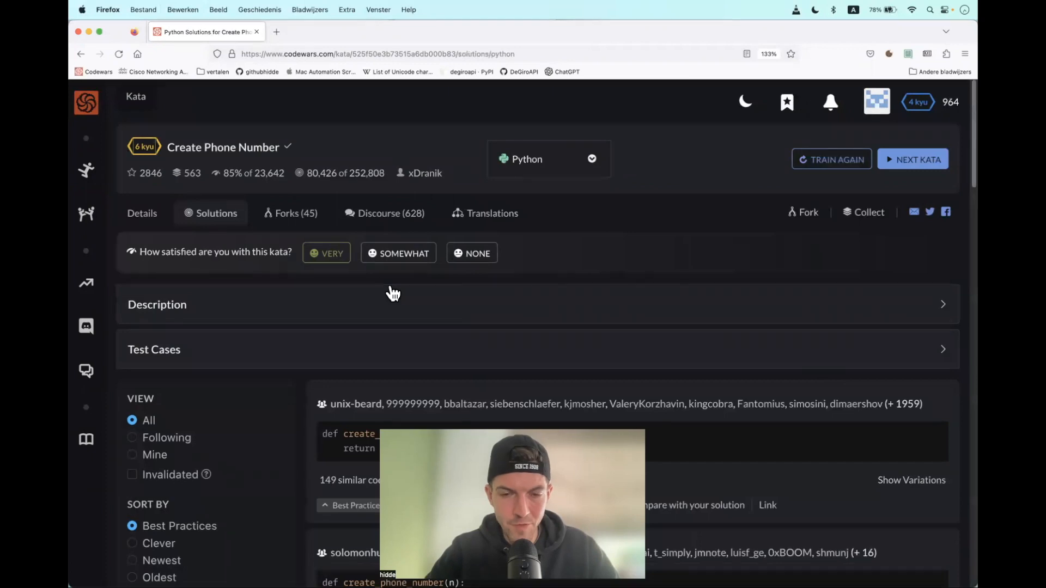